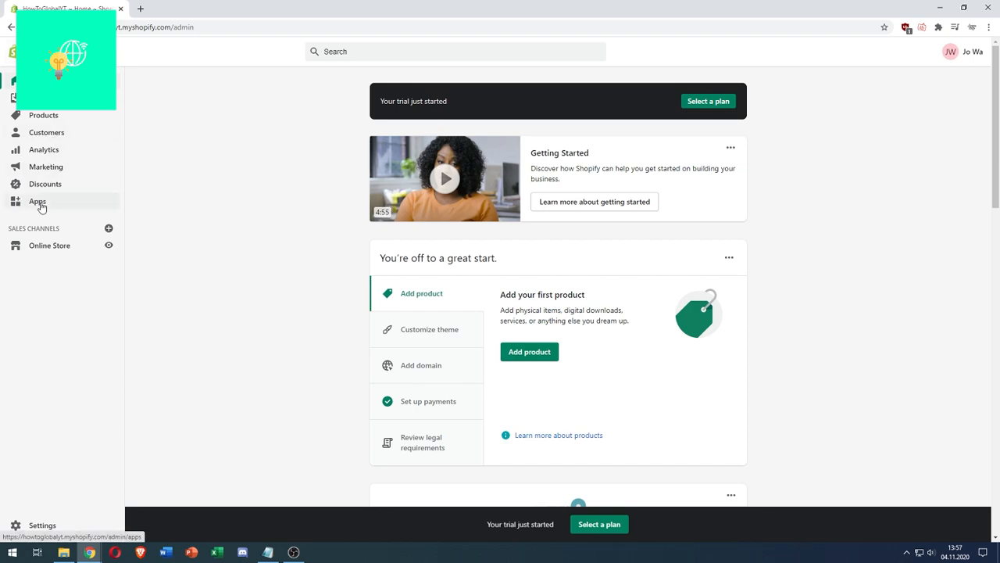
# Go to the Apps page from the Shopify admin sidebar.
pyautogui.click(38, 200)
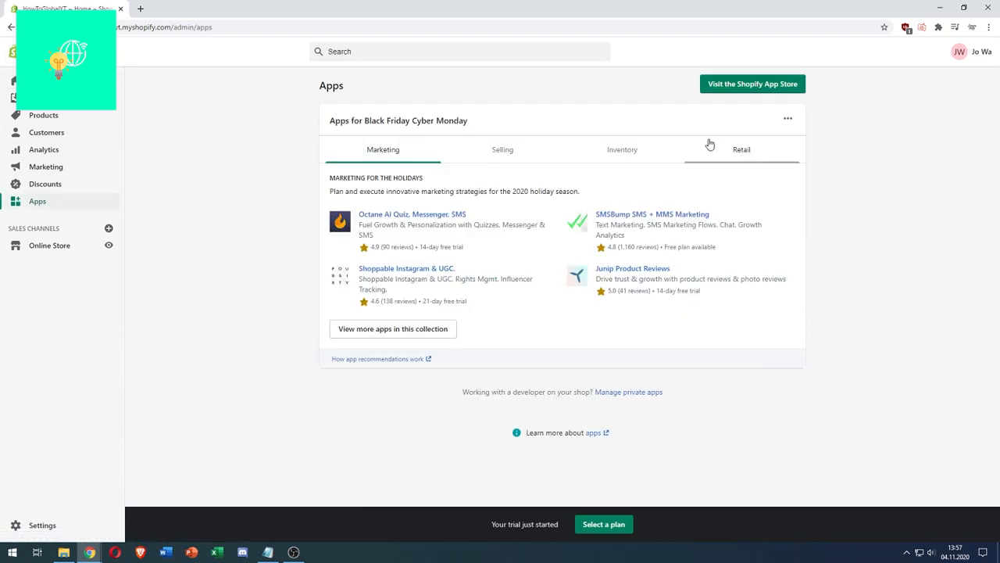
pyautogui.moveTo(752, 85)
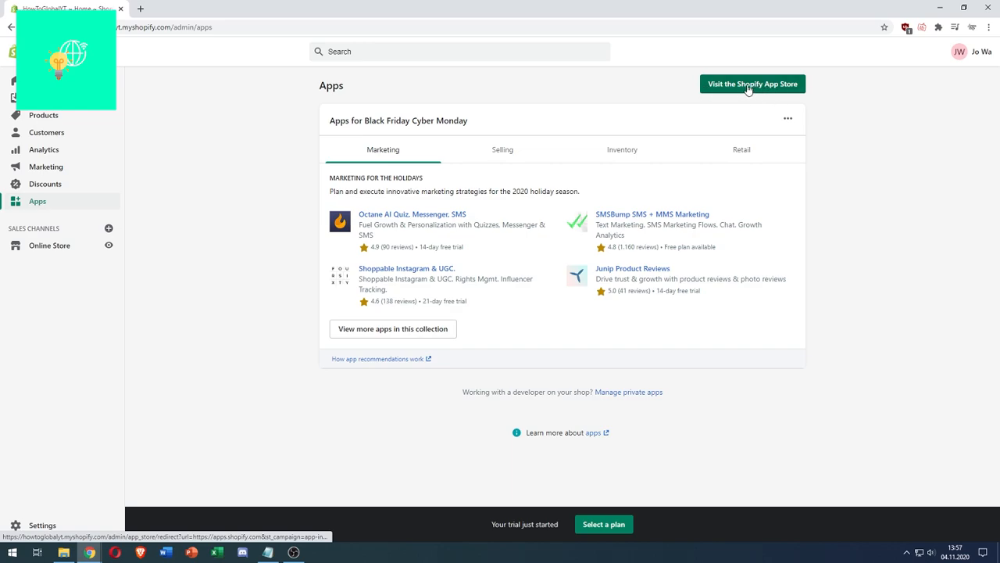
# Search the Shopify App Store for 'printful' to list matching print-on-demand apps.
pyautogui.click(752, 84)
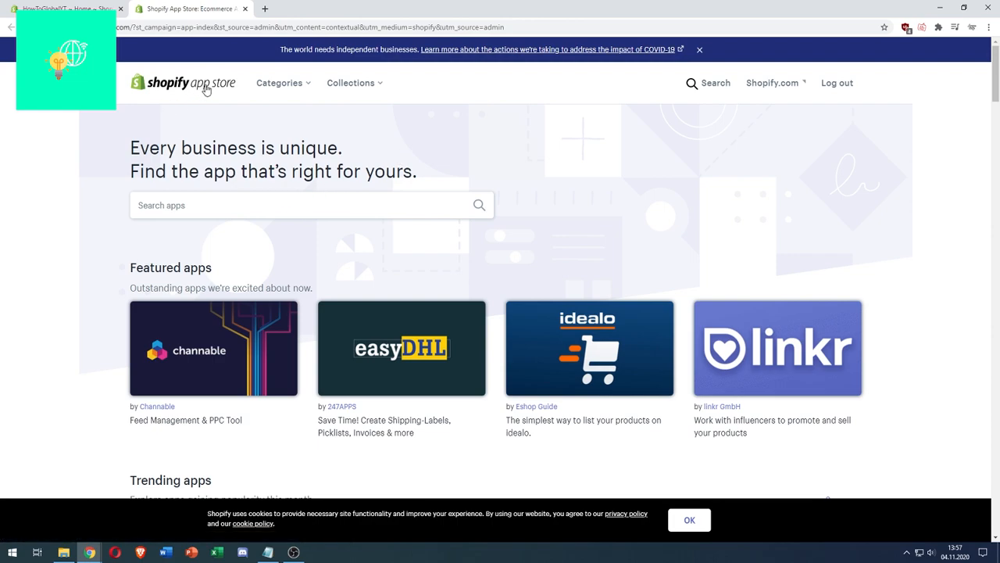
pyautogui.click(311, 205)
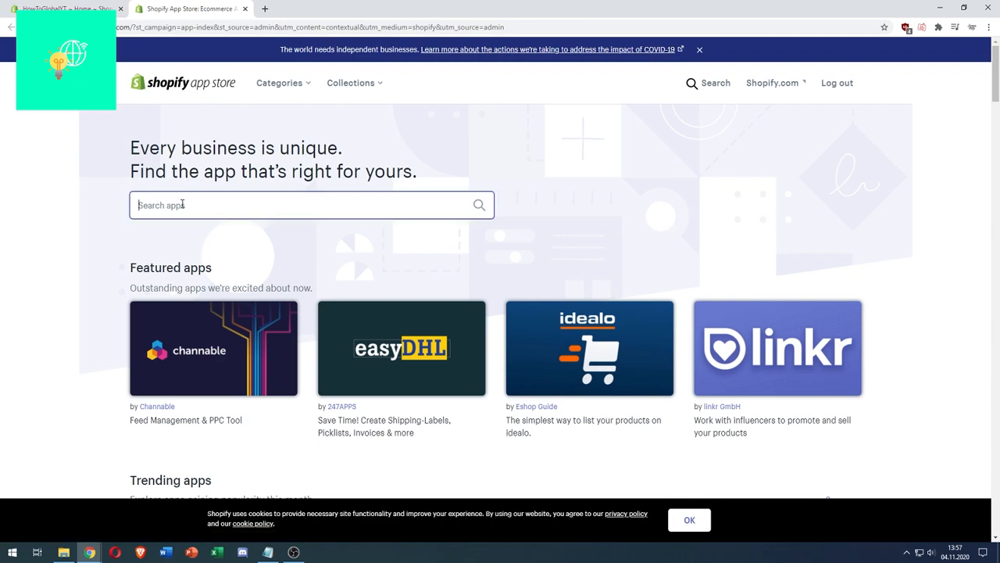
pyautogui.write('pr')
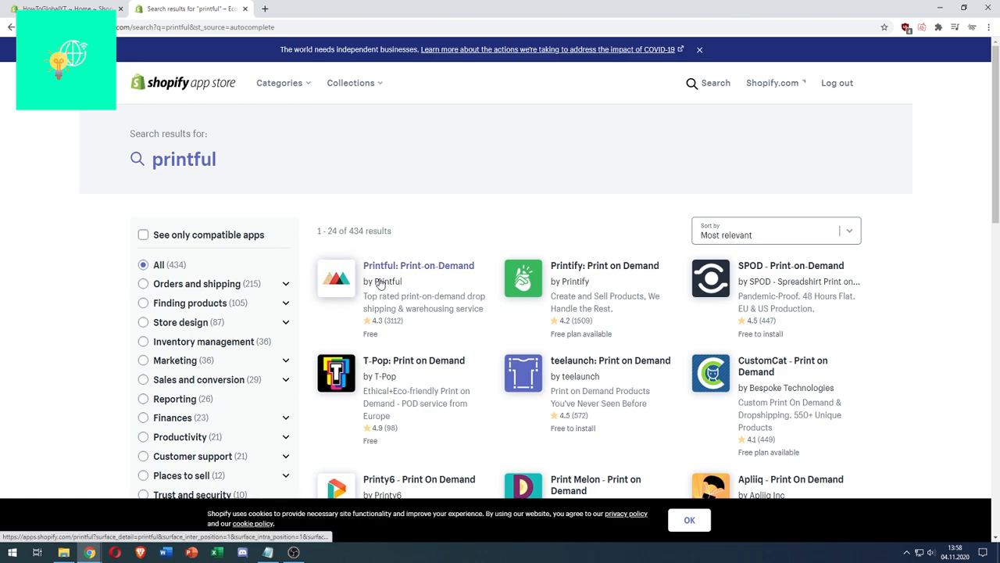
# Choose the Printful: Print-on-Demand listing and add it to the store.
pyautogui.click(419, 266)
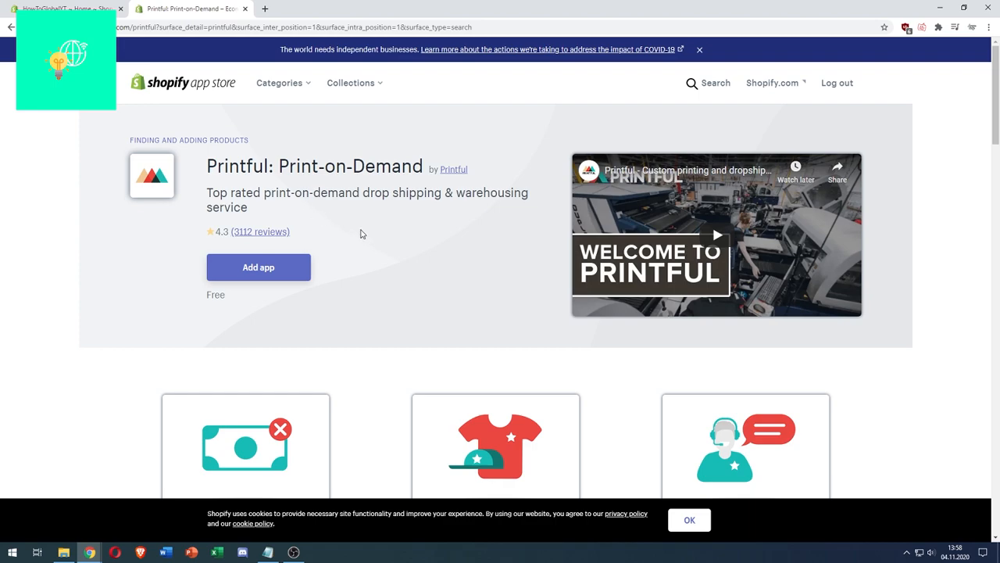
pyautogui.moveTo(192, 266)
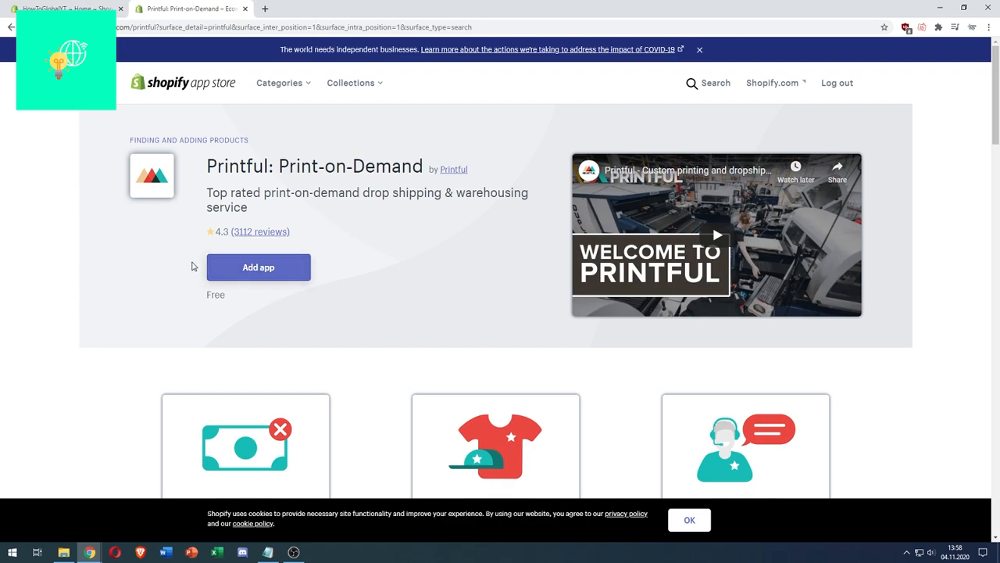
pyautogui.click(258, 266)
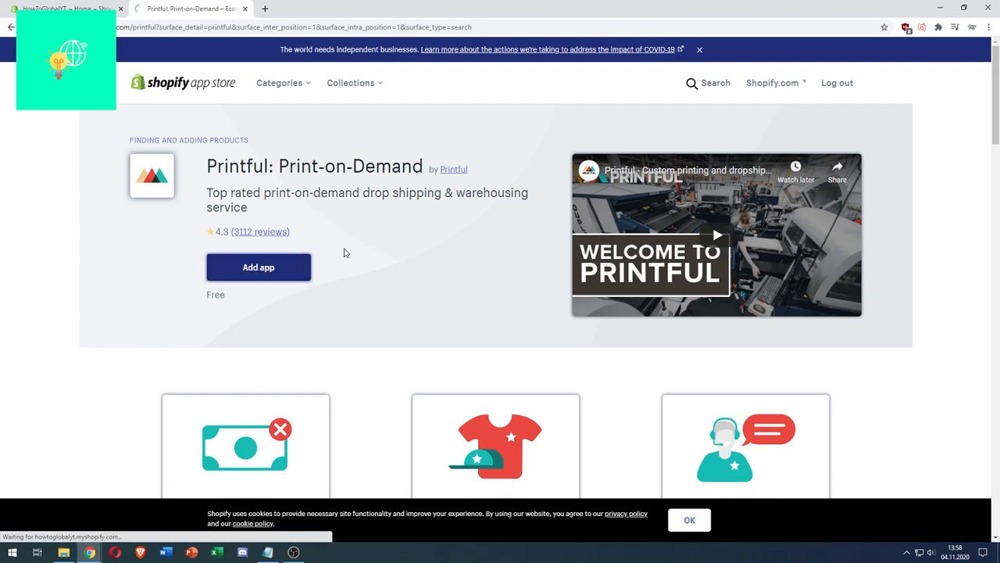
pyautogui.click(258, 266)
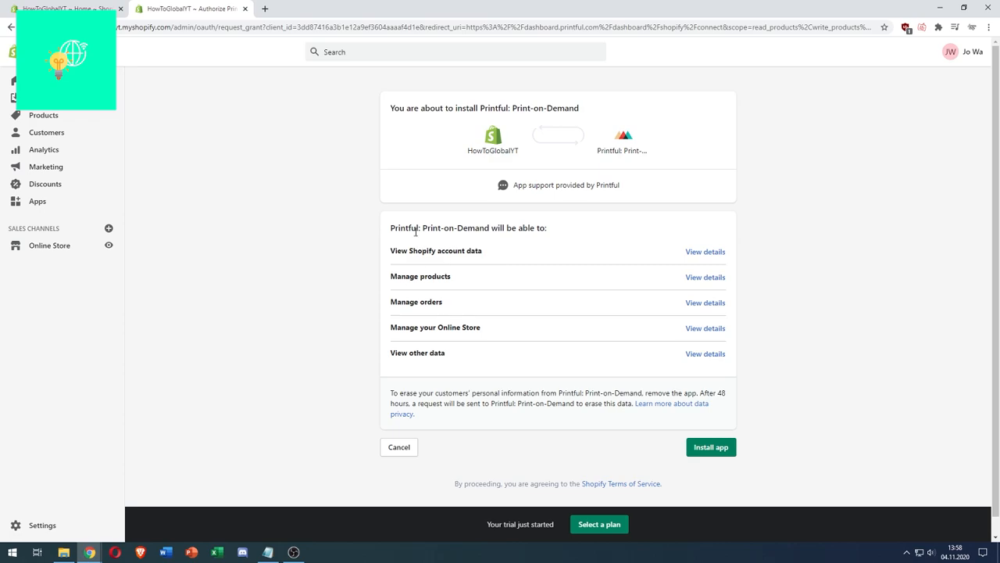
pyautogui.moveTo(493, 259)
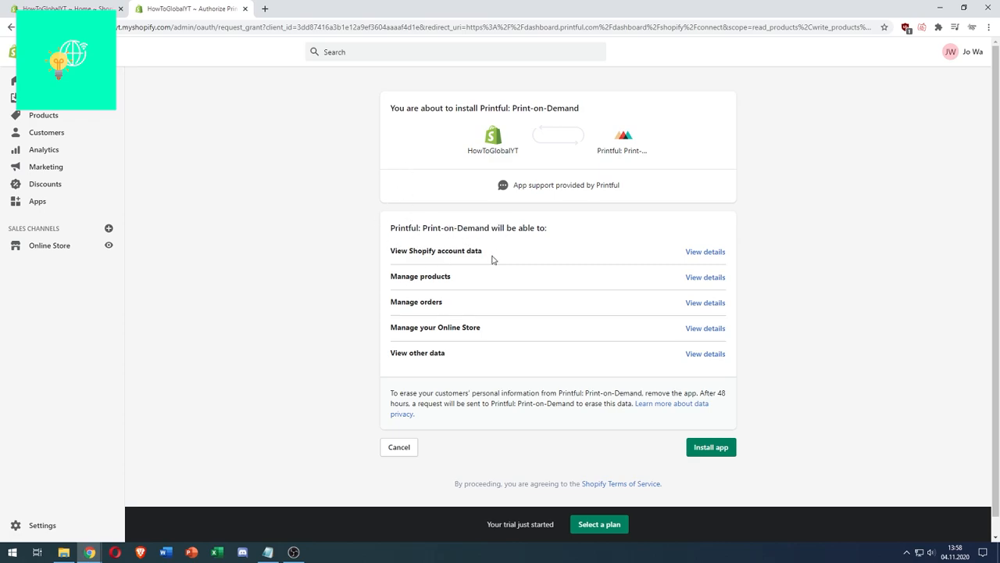
pyautogui.moveTo(469, 341)
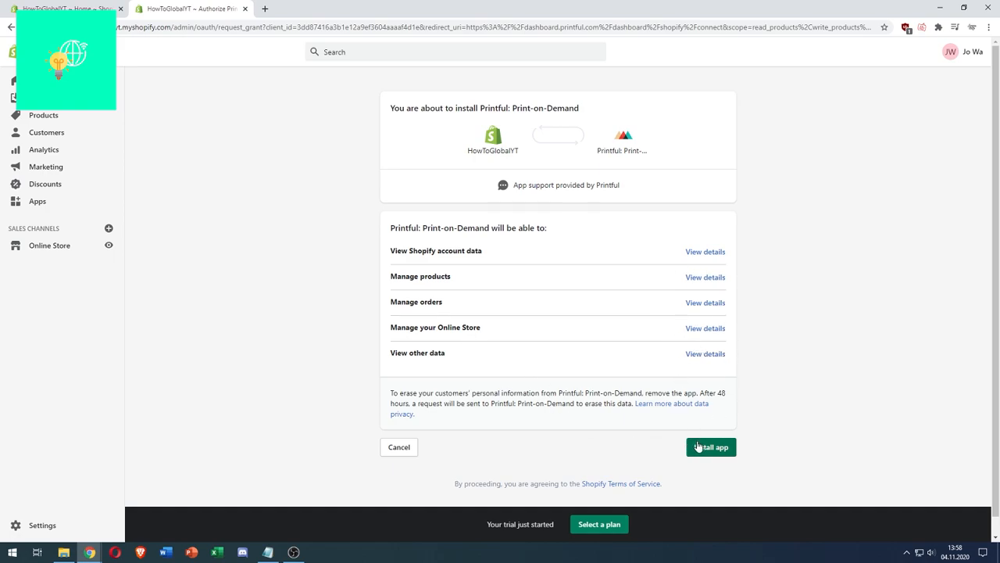
# Install Printful with its requested permissions, reaching the Connect your store page.
pyautogui.click(710, 447)
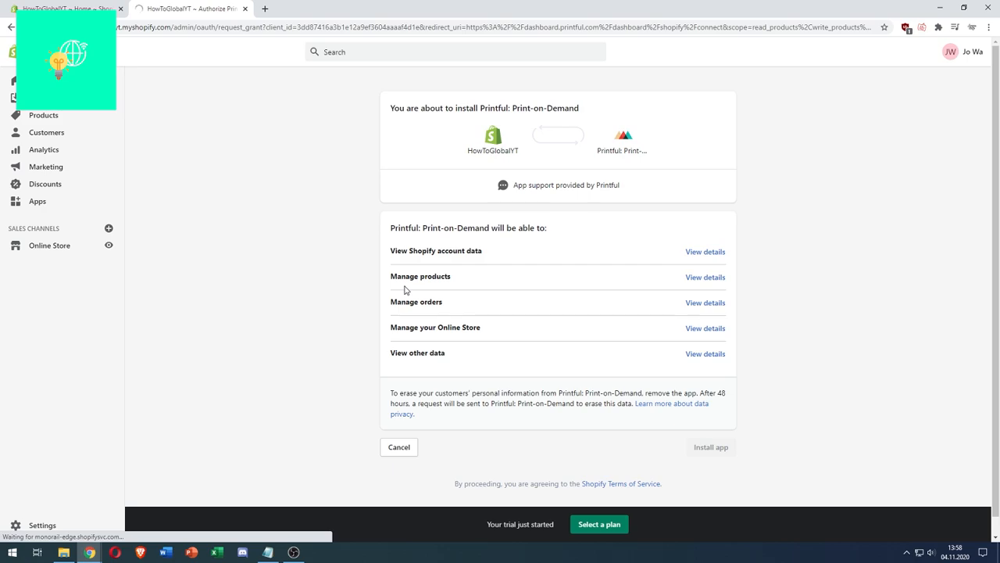
pyautogui.click(709, 448)
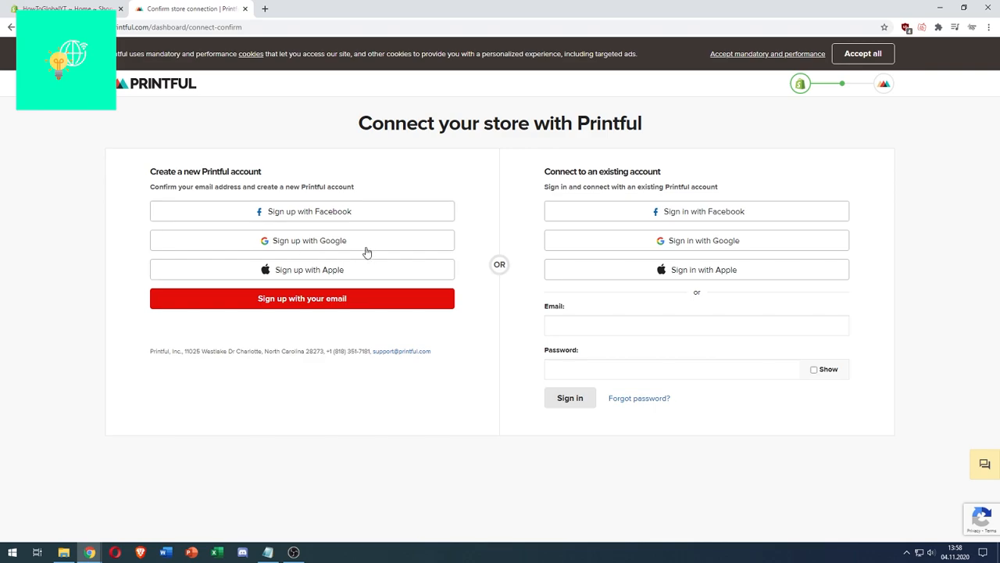
pyautogui.moveTo(492, 178)
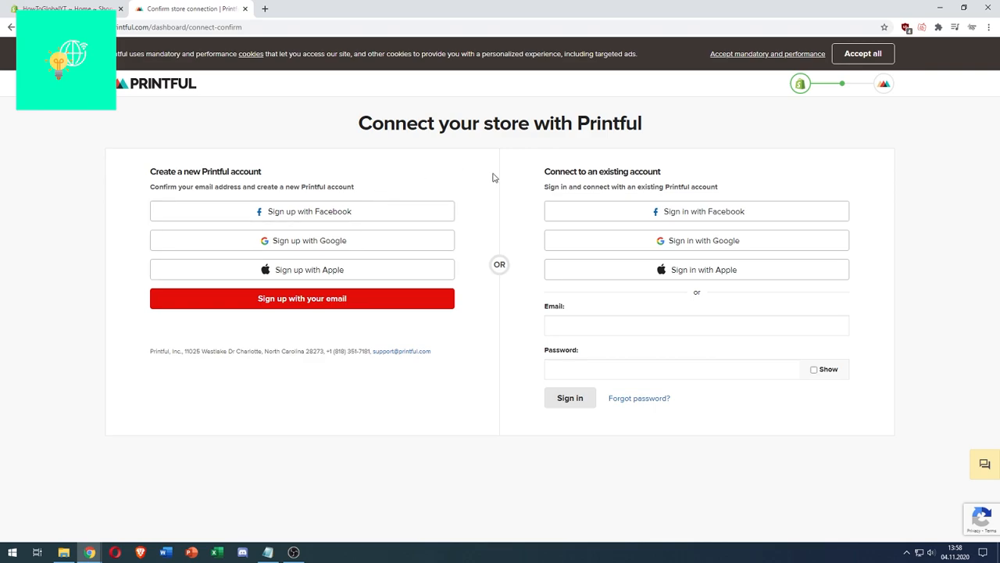
pyautogui.moveTo(490, 175)
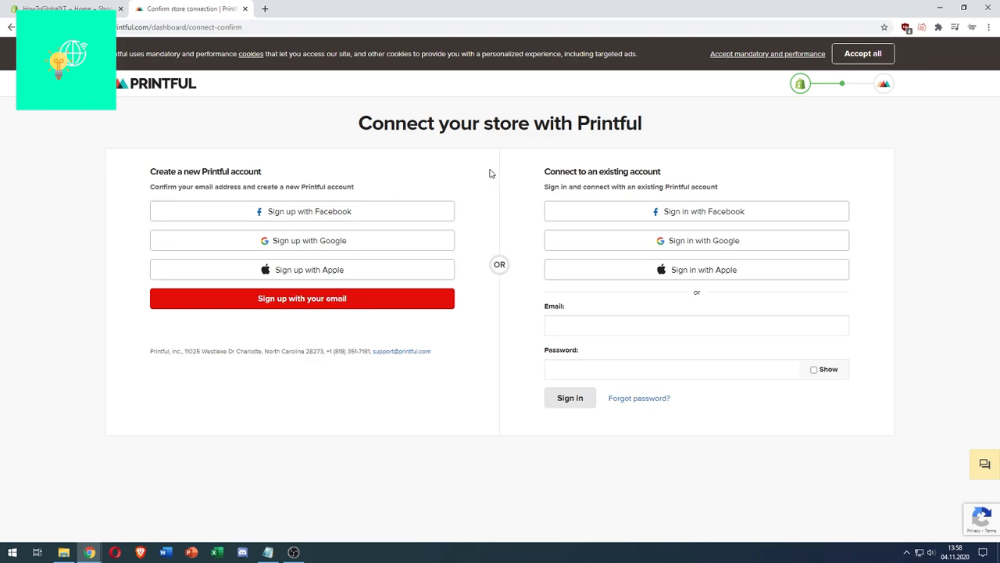
pyautogui.moveTo(480, 175)
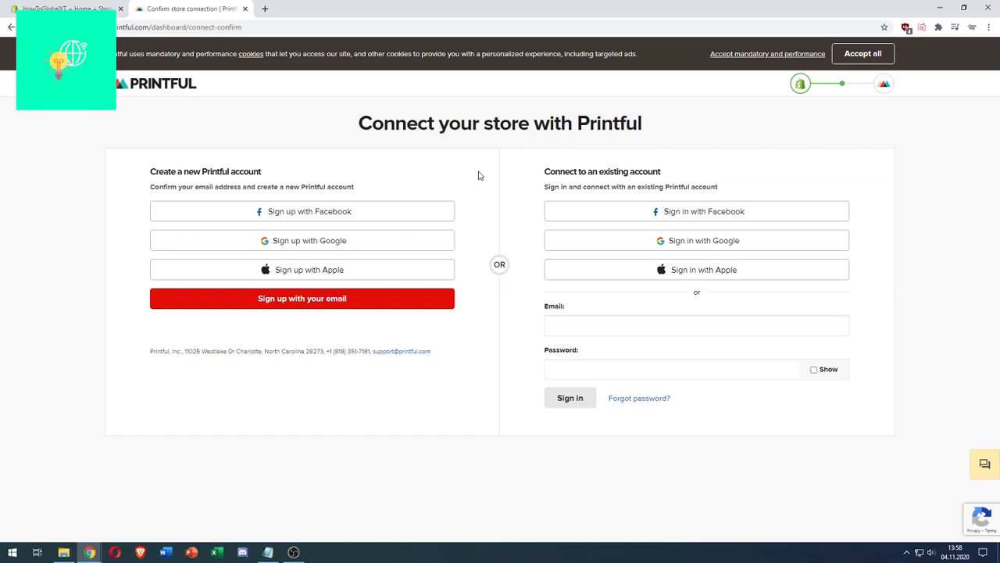
pyautogui.moveTo(481, 170)
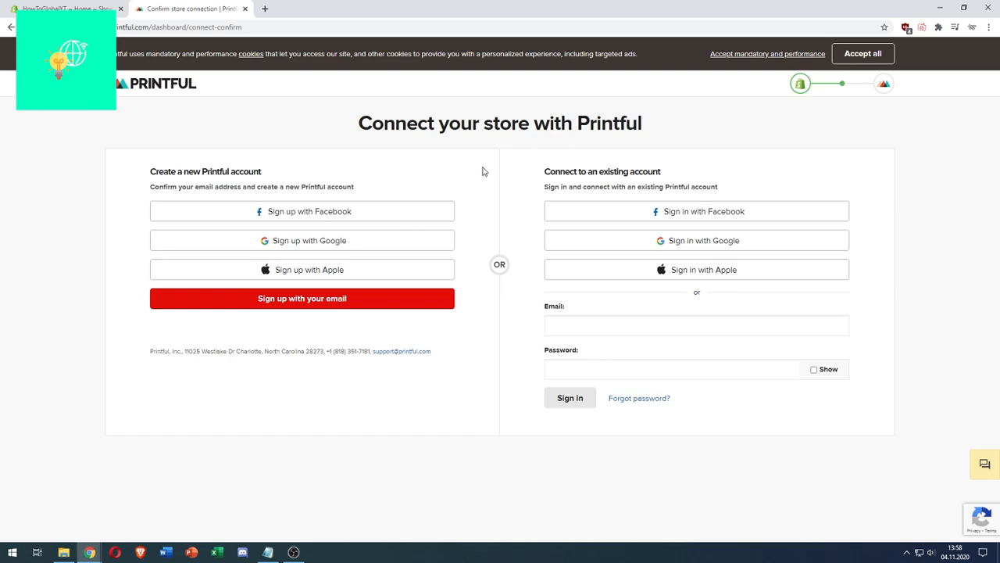
pyautogui.moveTo(926, 236)
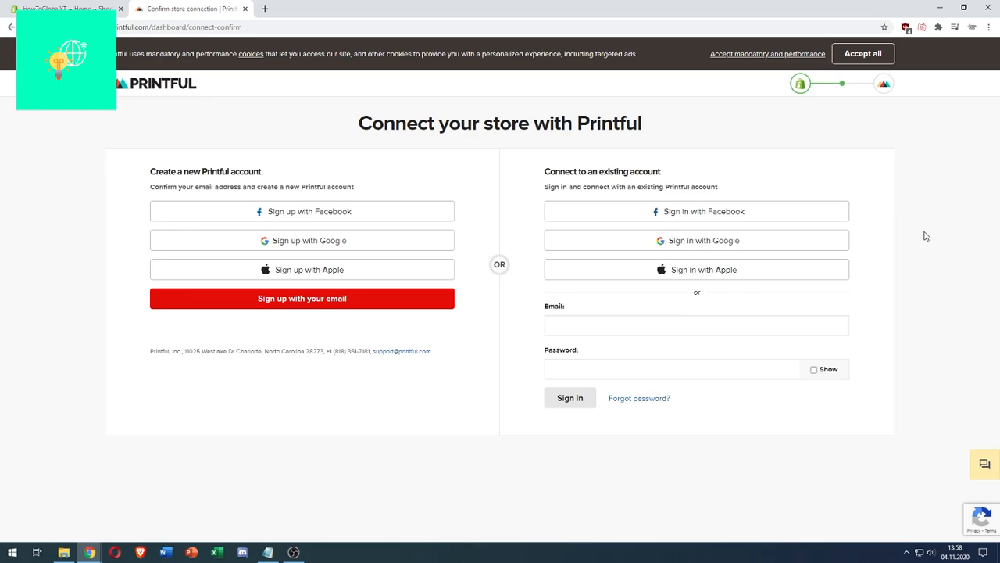